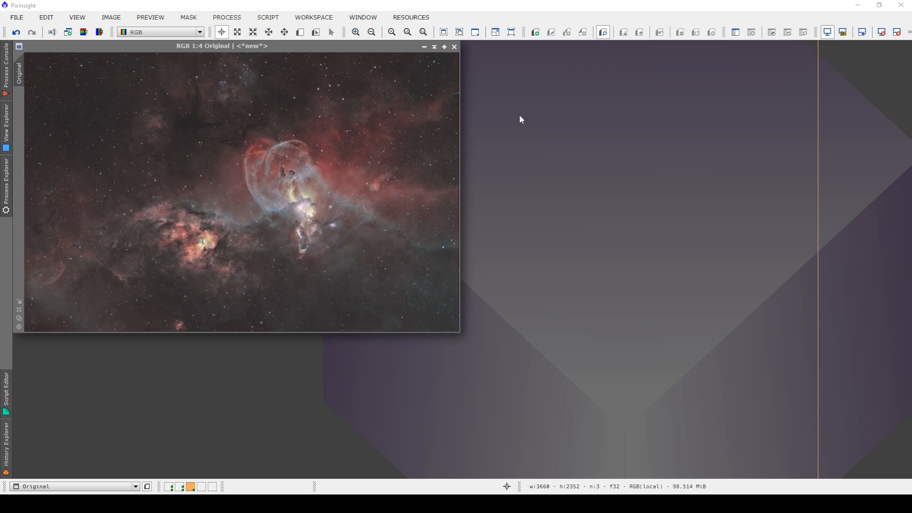
mouse_move(535, 81)
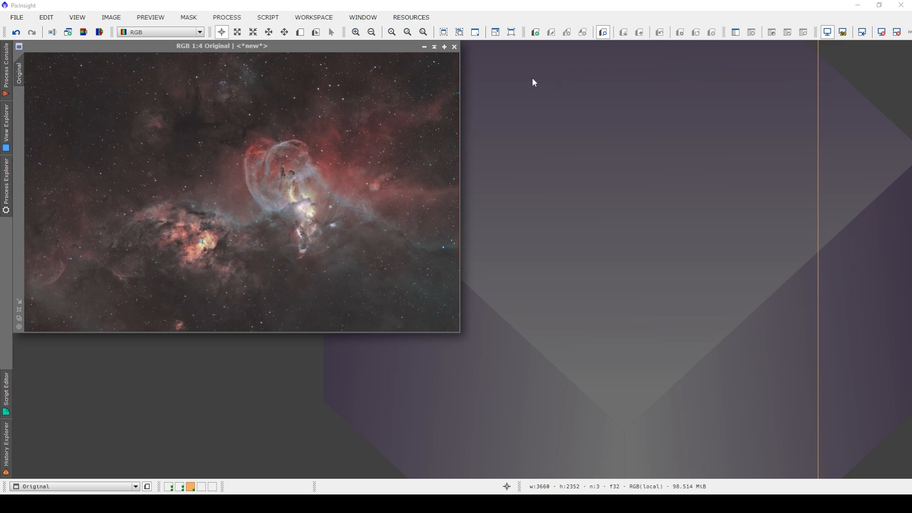
mouse_move(517, 103)
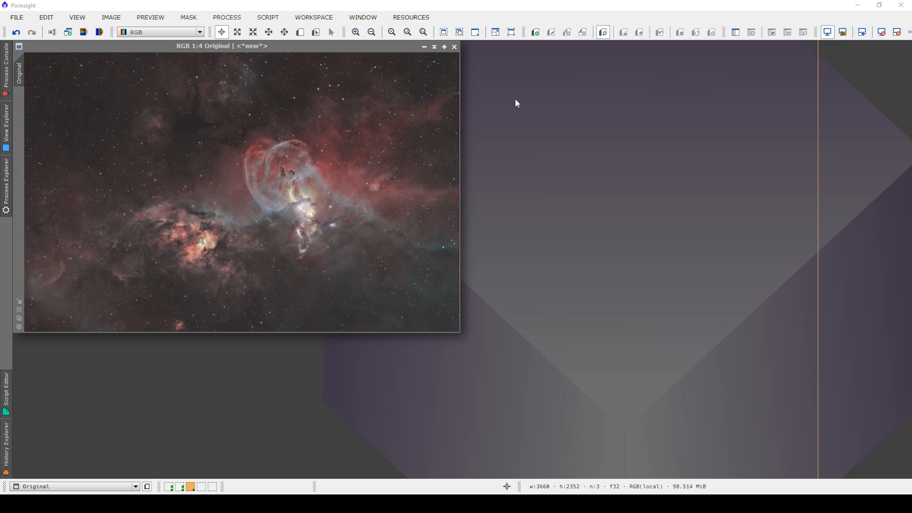
mouse_move(415, 17)
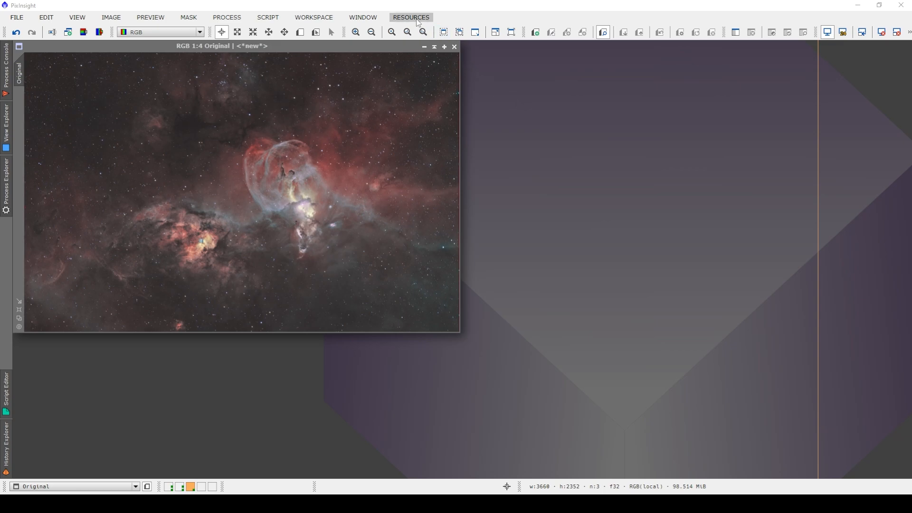
- Browse and close the update repositories list, then open the Script menu's utility scripts
click(411, 17)
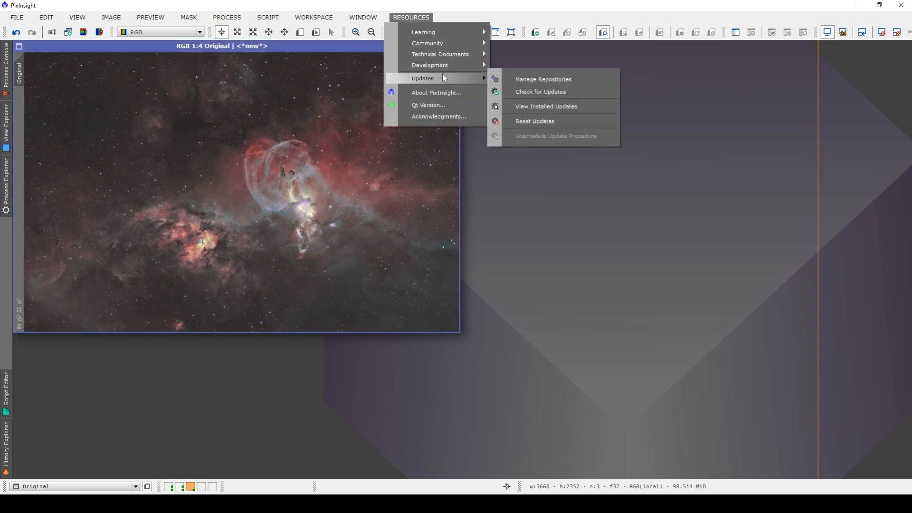
click(543, 79)
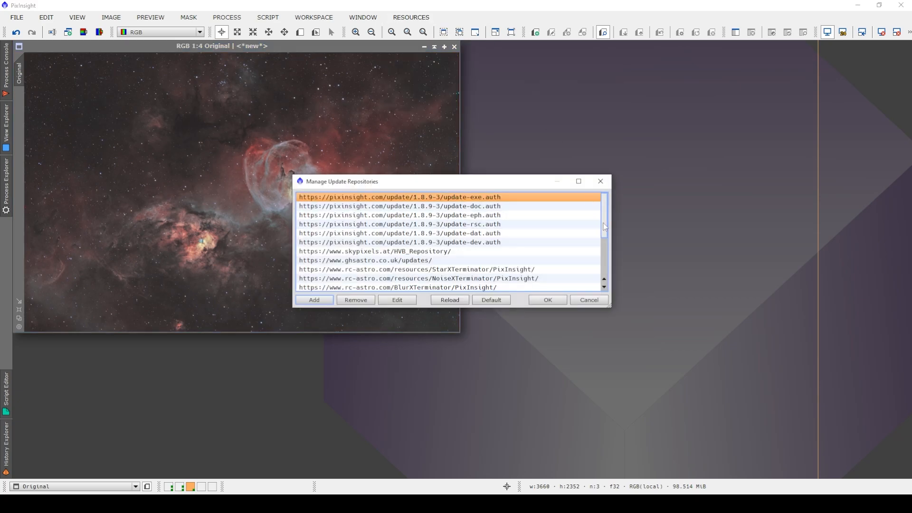
scroll(down, 3)
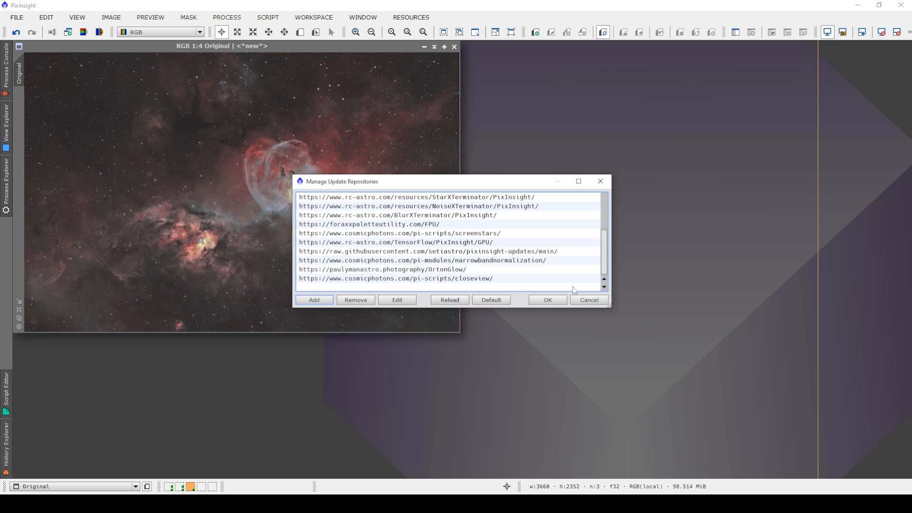
mouse_move(600, 181)
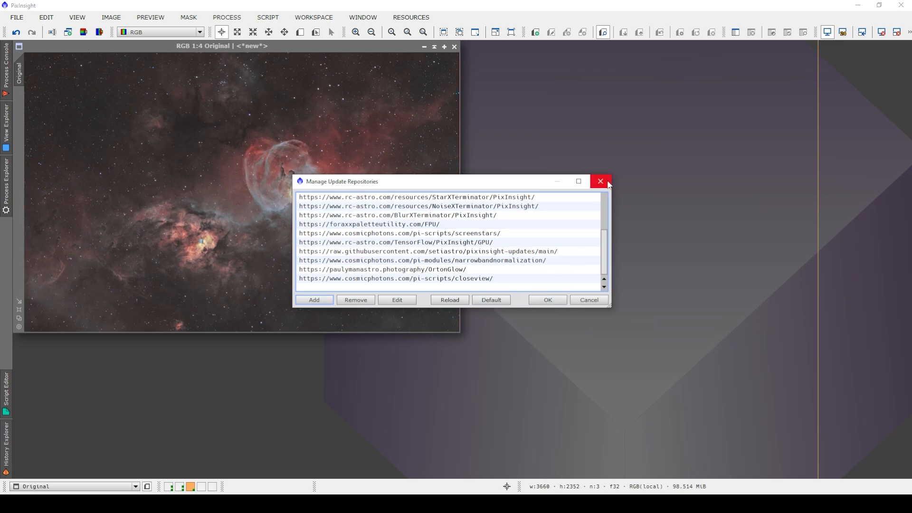
click(600, 181)
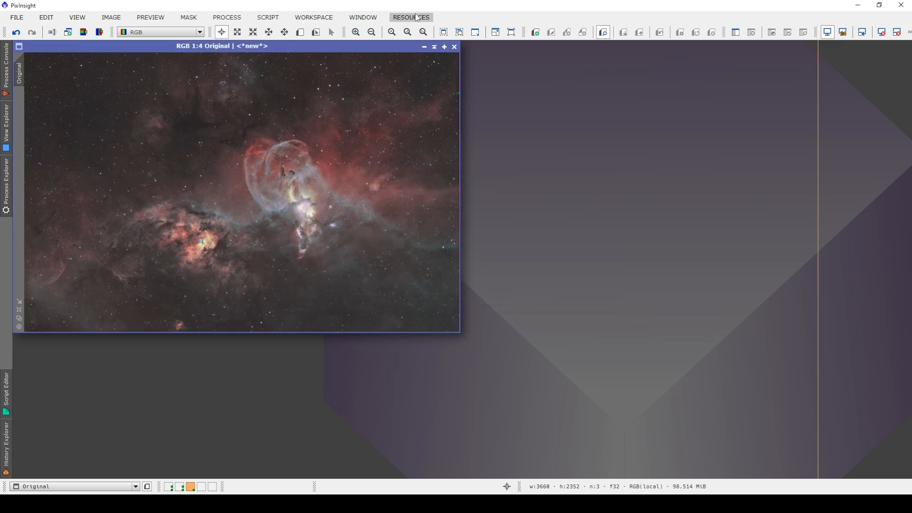
click(411, 18)
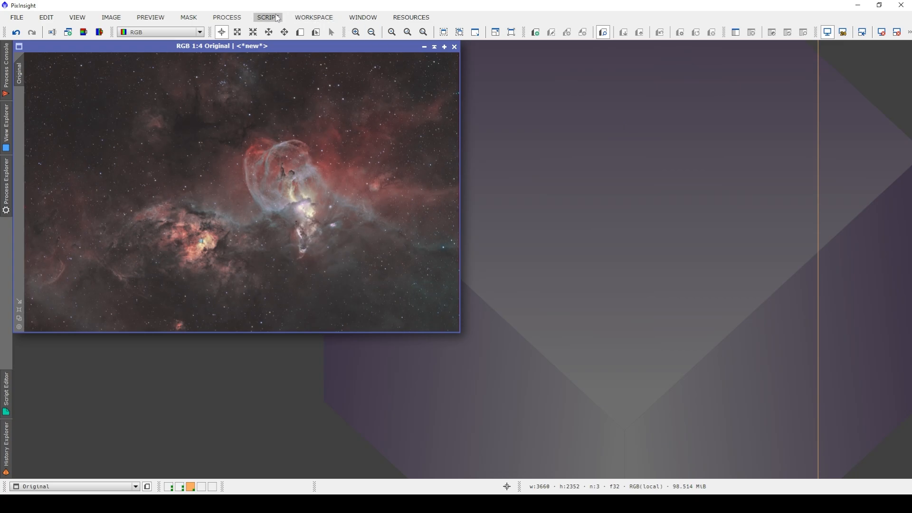
click(268, 18)
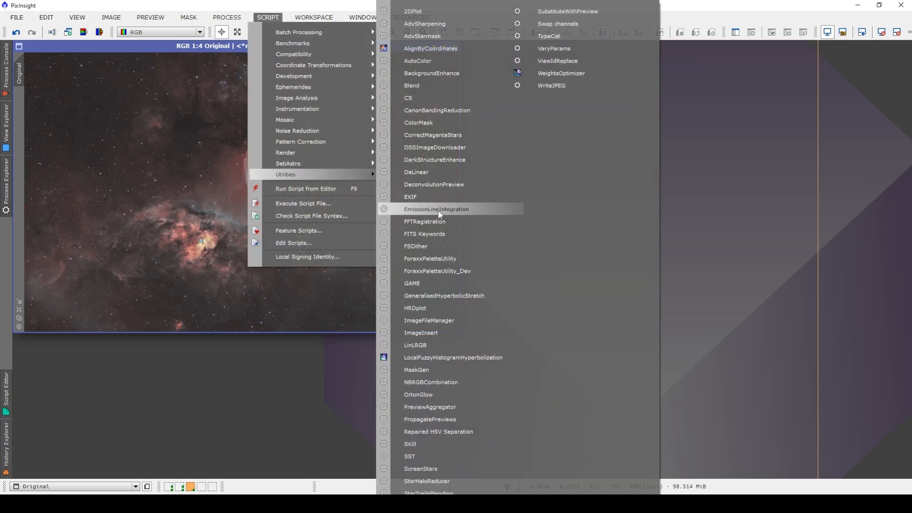
- Launch the OrtonGlow utility script, loading a preview of the Original nebula image
click(418, 394)
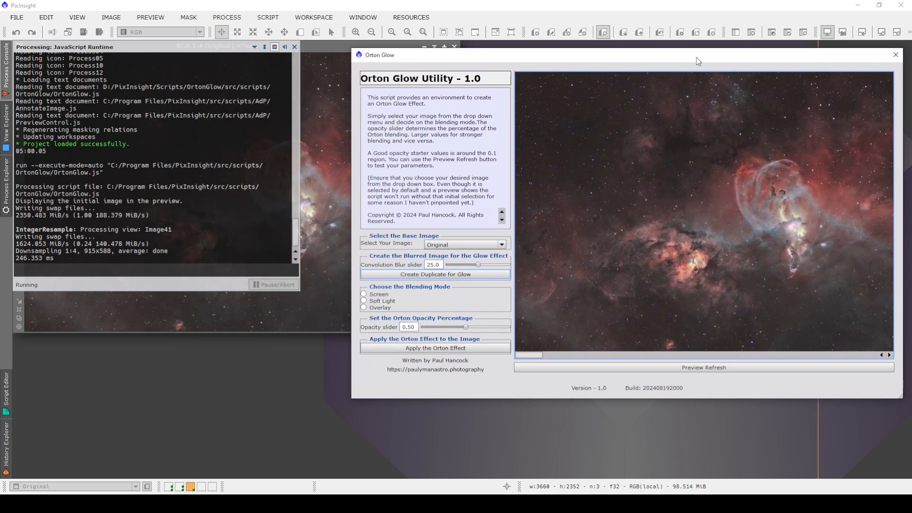
mouse_move(634, 269)
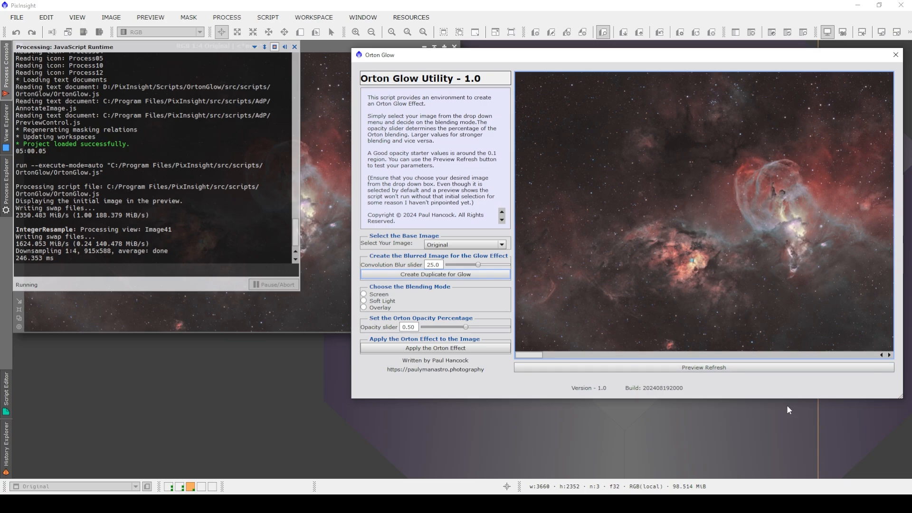
mouse_move(788, 398)
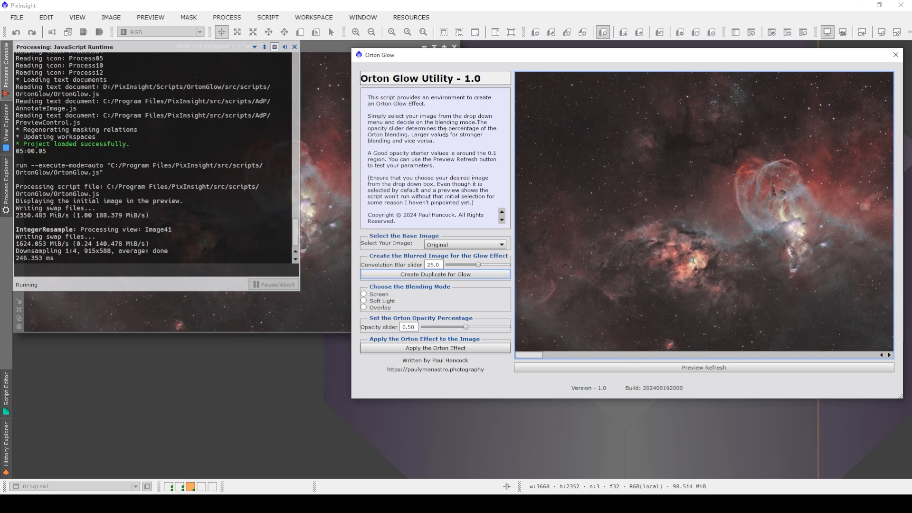
mouse_move(474, 265)
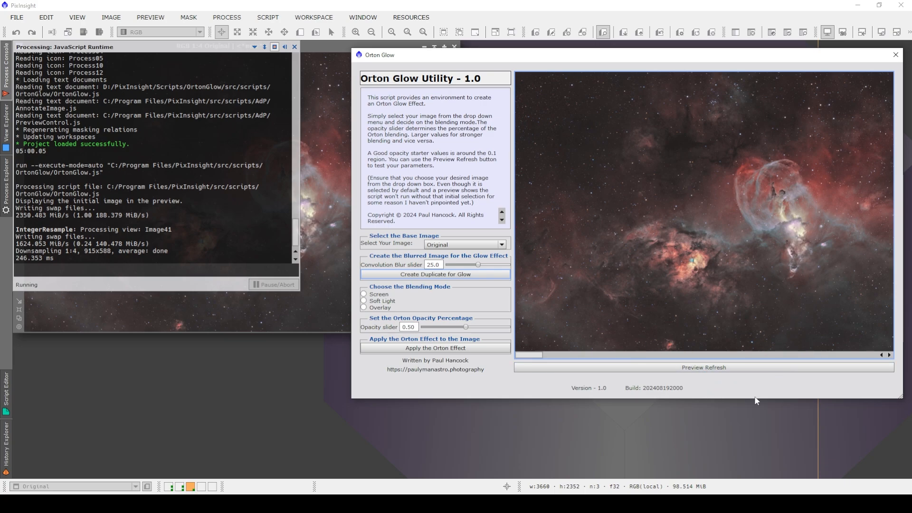
mouse_move(764, 429)
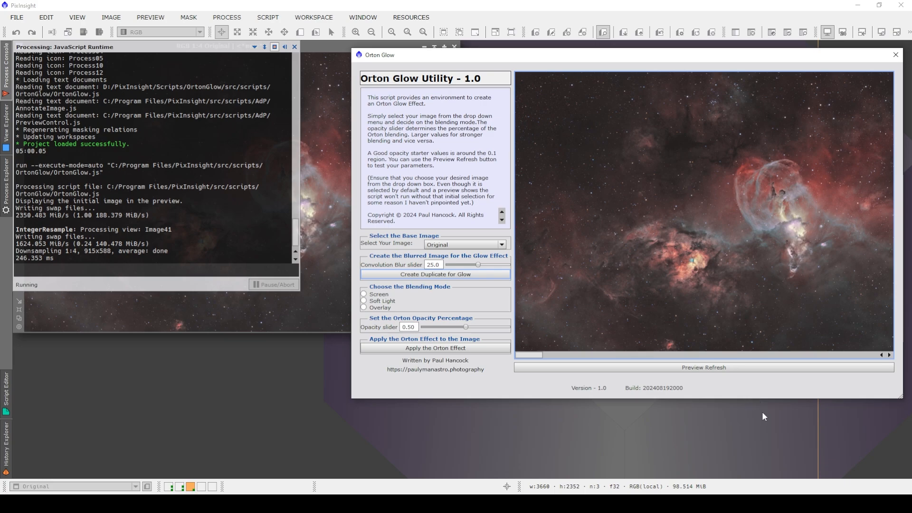
mouse_move(764, 387)
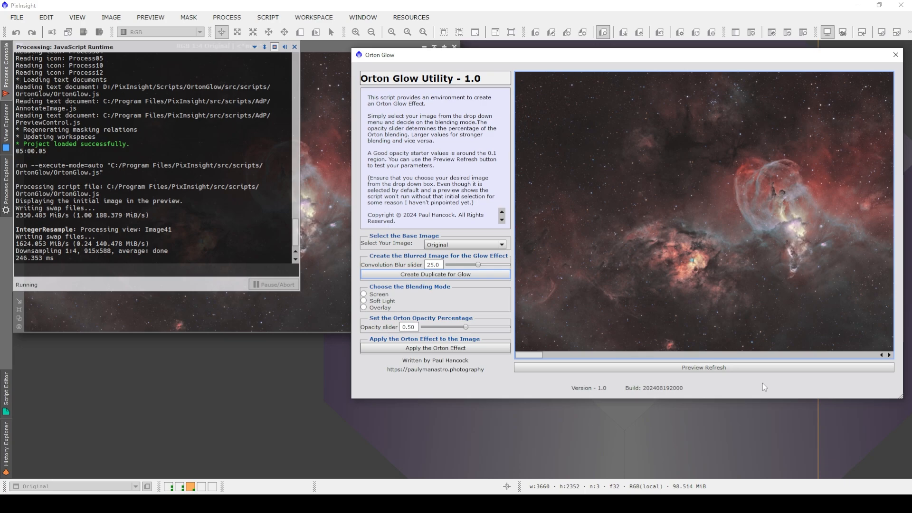
mouse_move(378, 160)
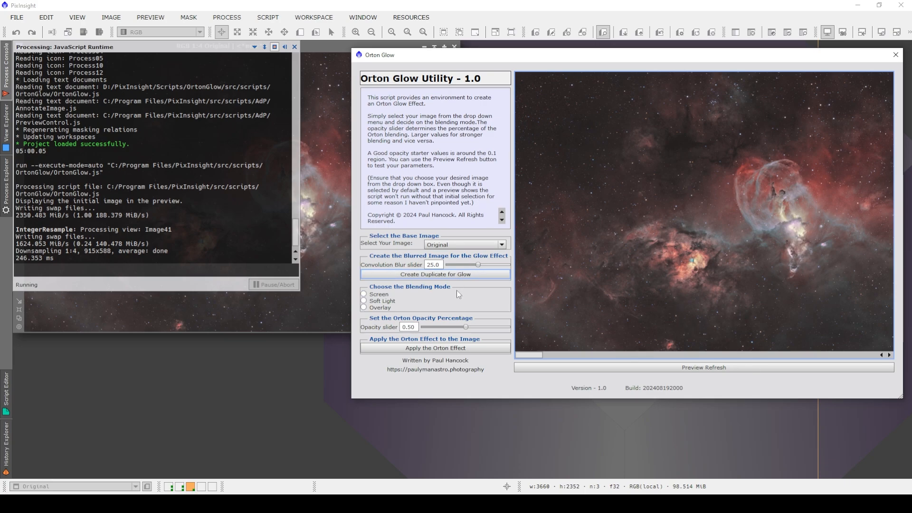
mouse_move(448, 303)
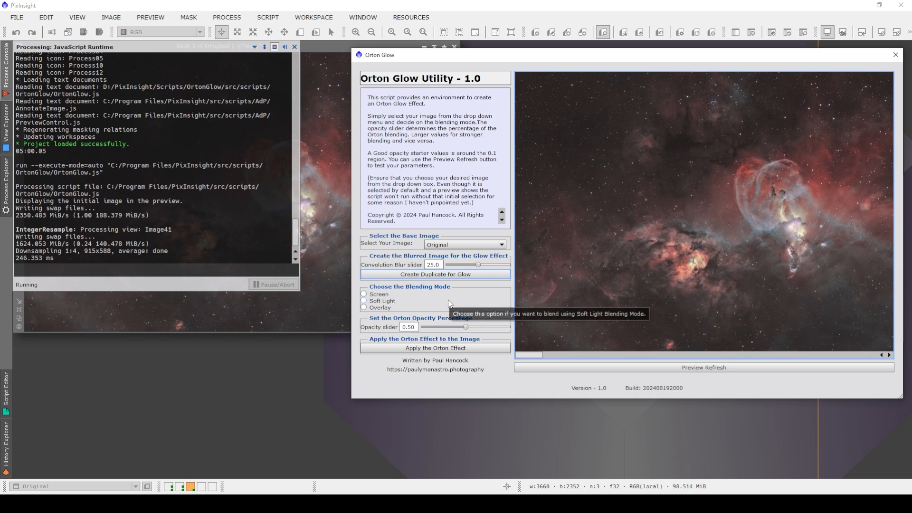
mouse_move(480, 305)
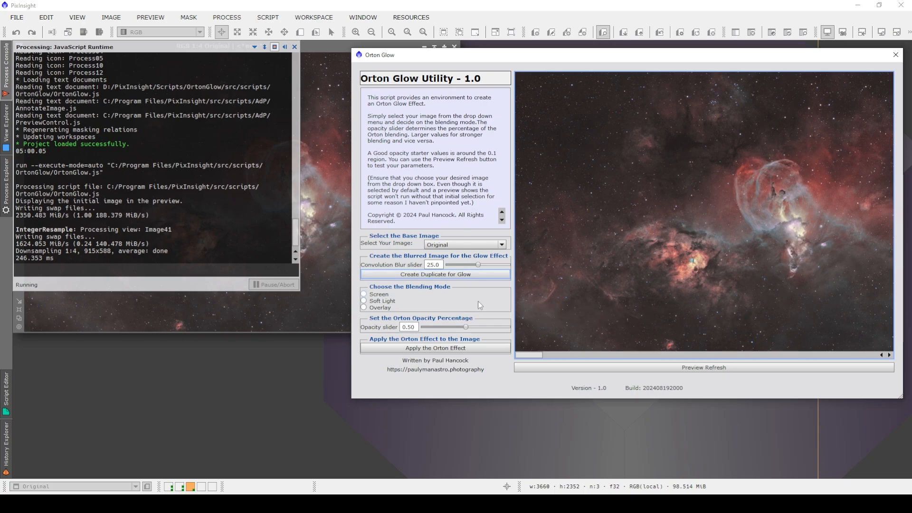
mouse_move(382, 246)
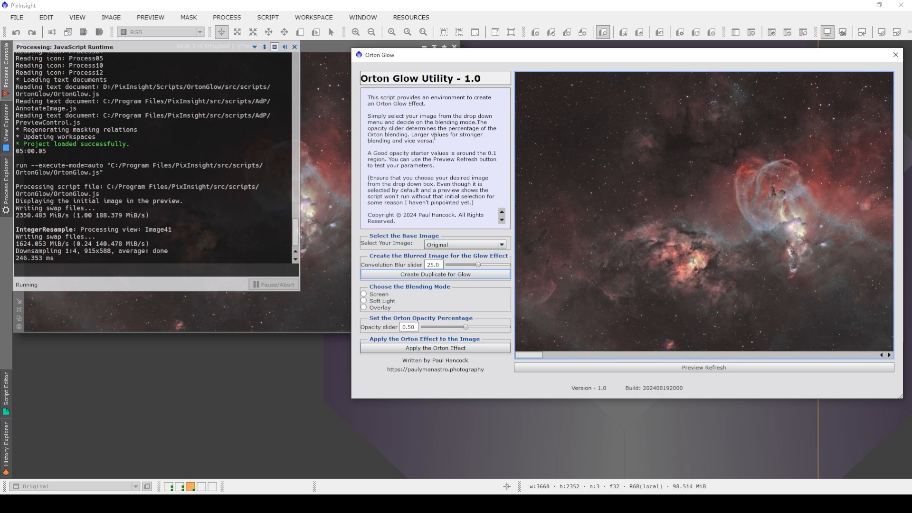
mouse_move(608, 267)
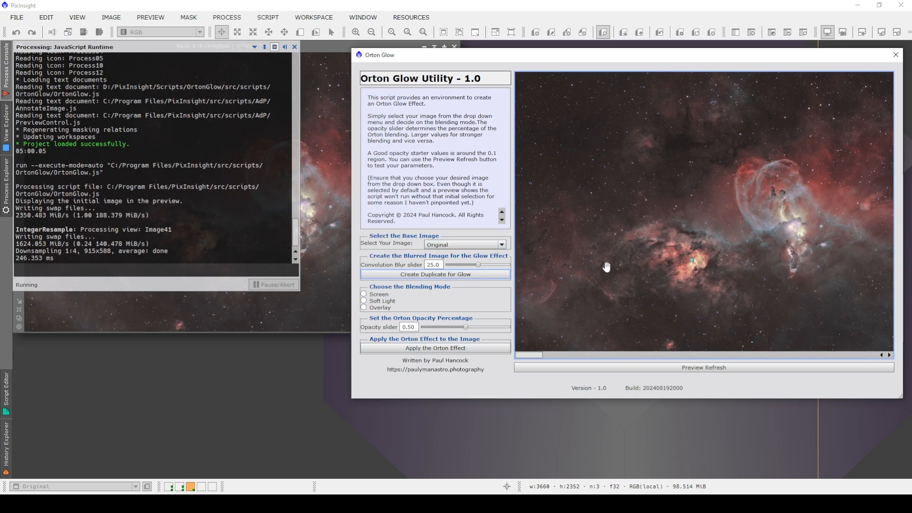
mouse_move(579, 382)
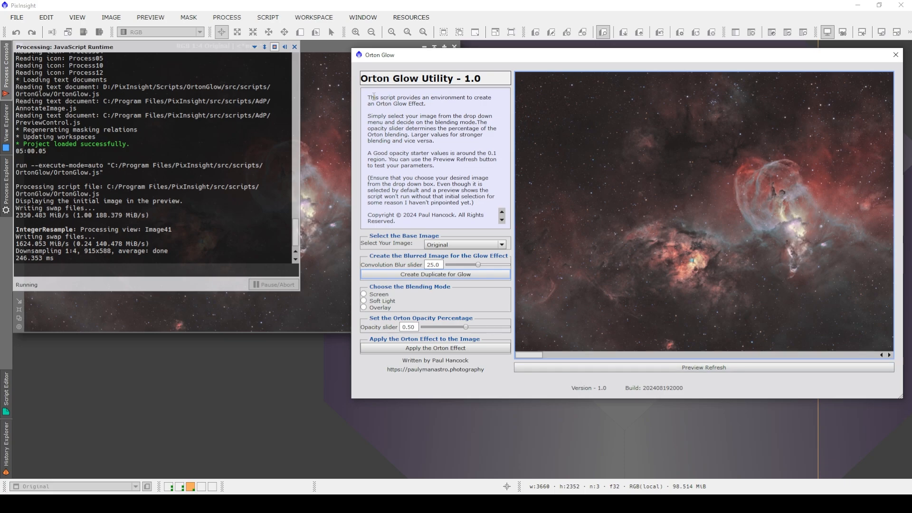
mouse_move(397, 118)
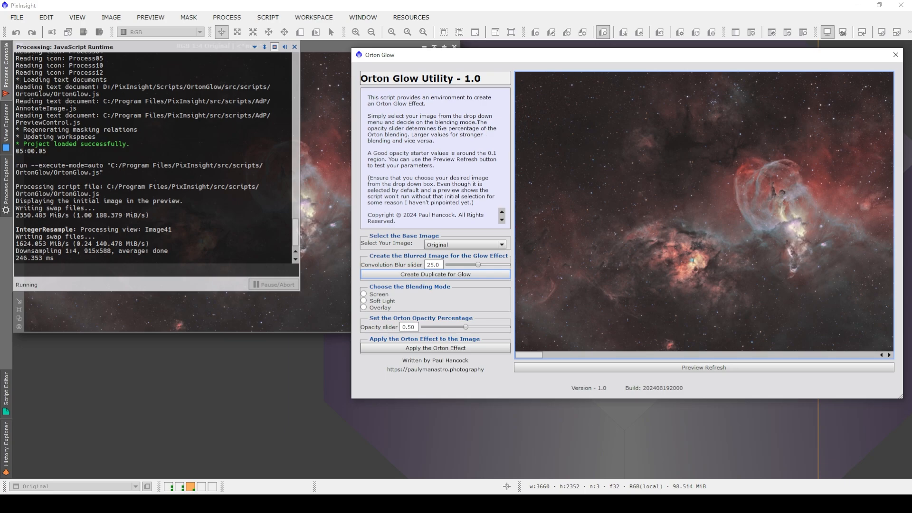
mouse_move(433, 141)
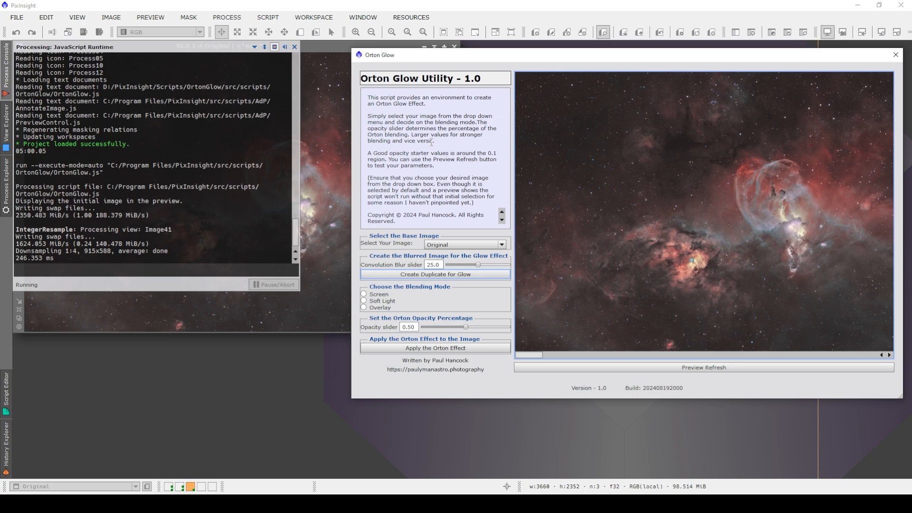
mouse_move(483, 168)
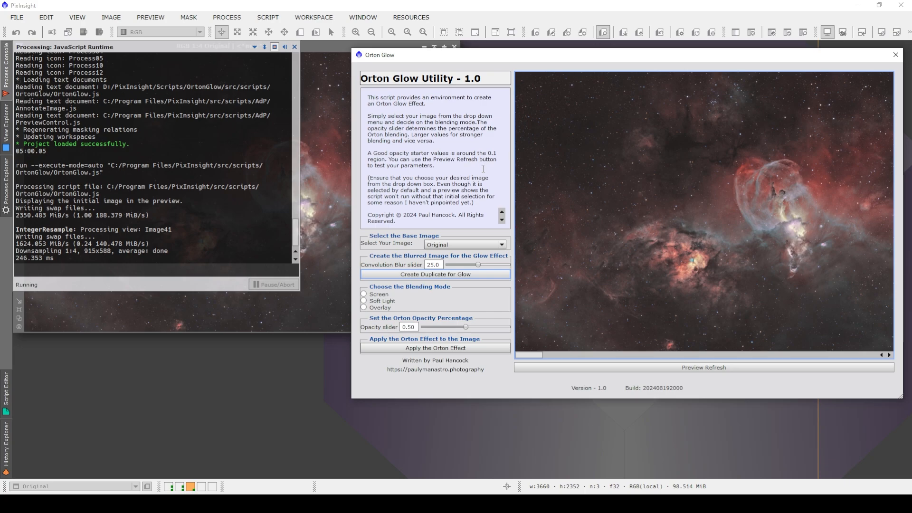
mouse_move(660, 374)
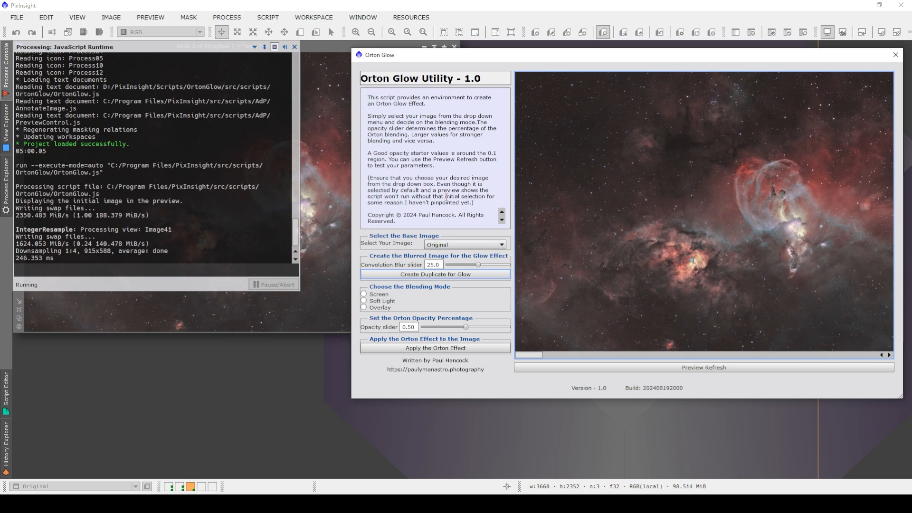
mouse_move(790, 173)
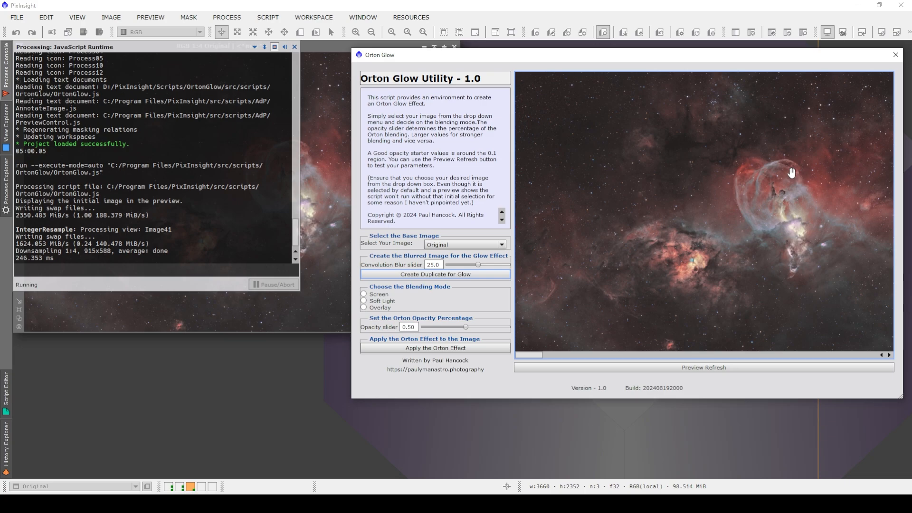
mouse_move(420, 204)
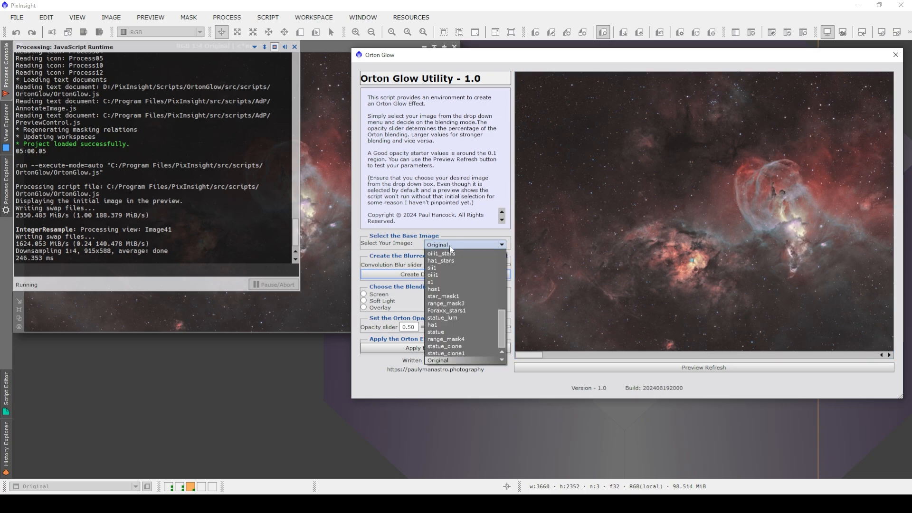
- Reselect Original in the Select Your Image dropdown to regenerate the preview
click(437, 360)
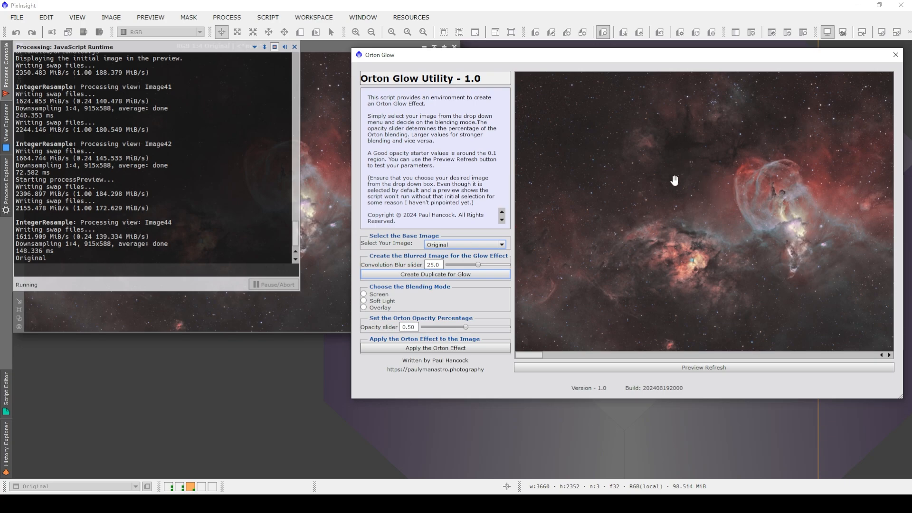
mouse_move(527, 239)
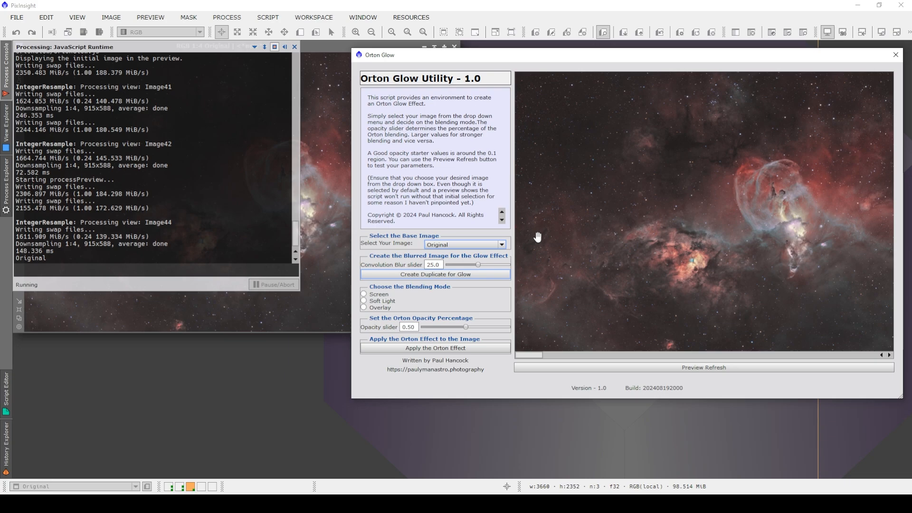
mouse_move(412, 265)
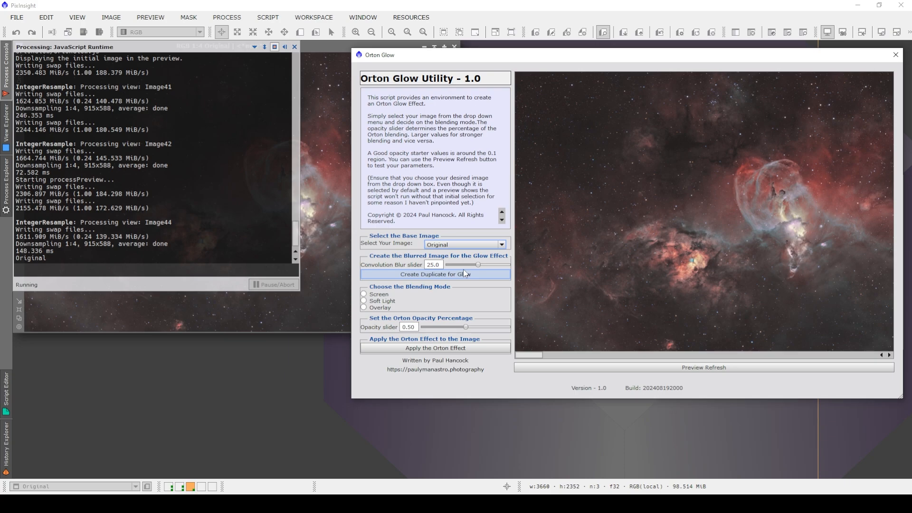
mouse_move(452, 266)
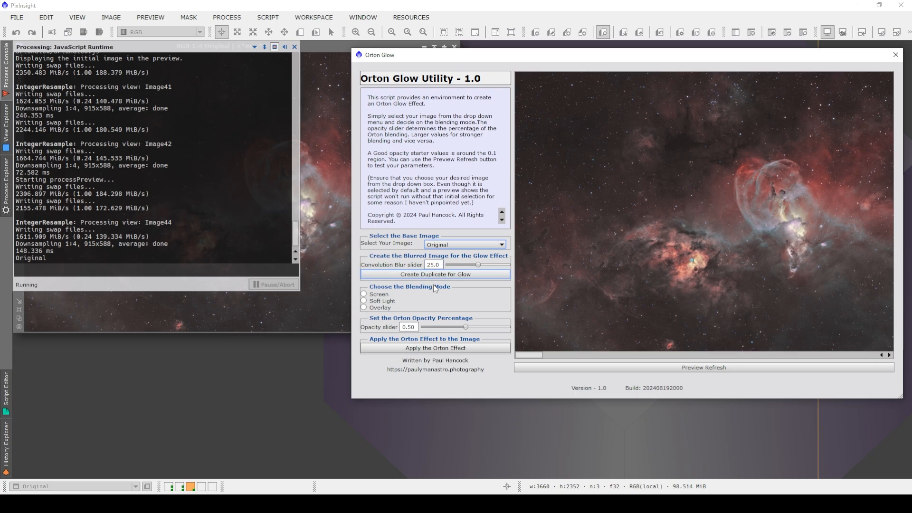
mouse_move(456, 278)
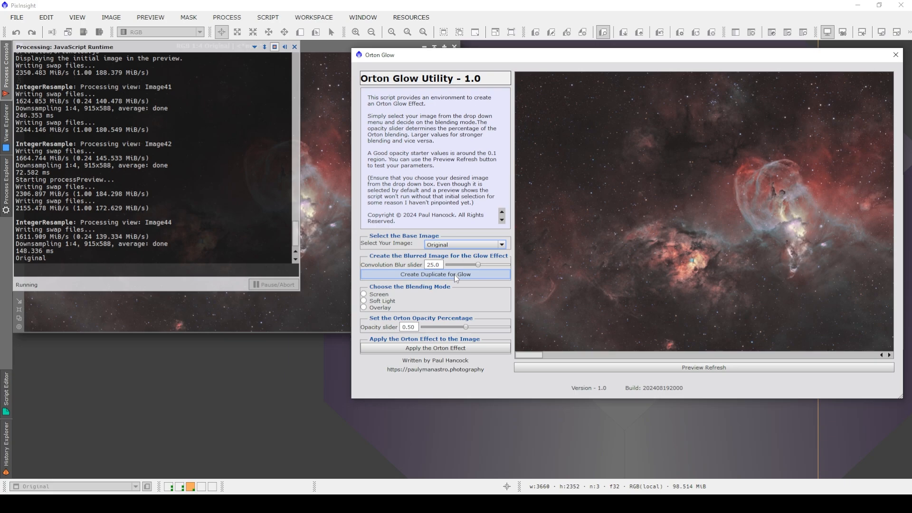
- Create the blurred Original_glow duplicate and choose Screen blending after briefly trying Overlay
click(435, 274)
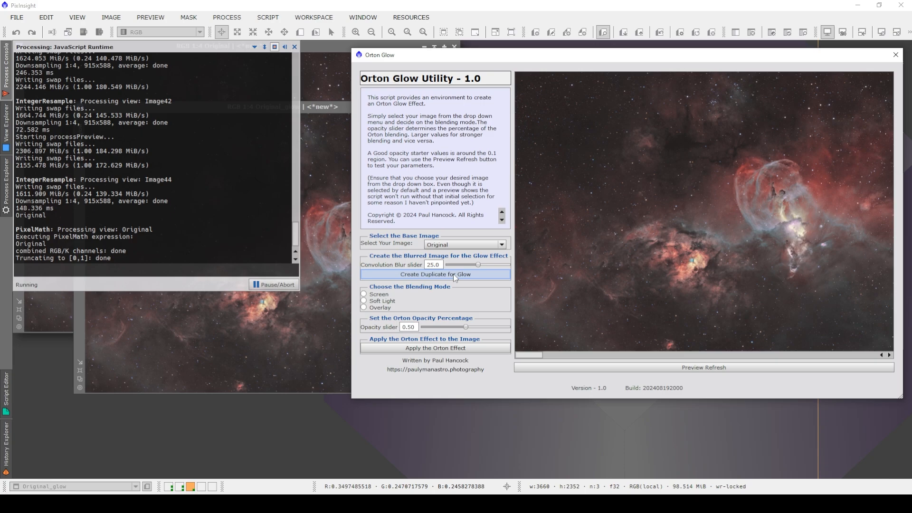
click(435, 274)
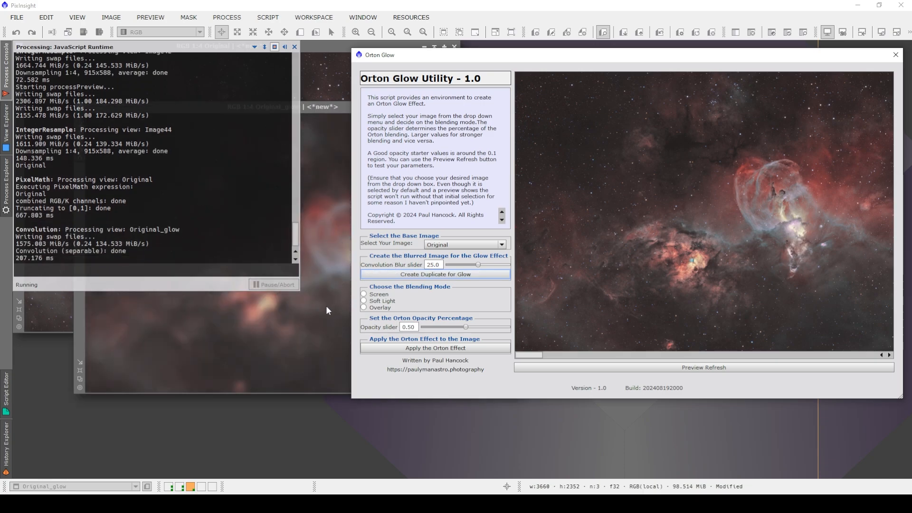
mouse_move(315, 361)
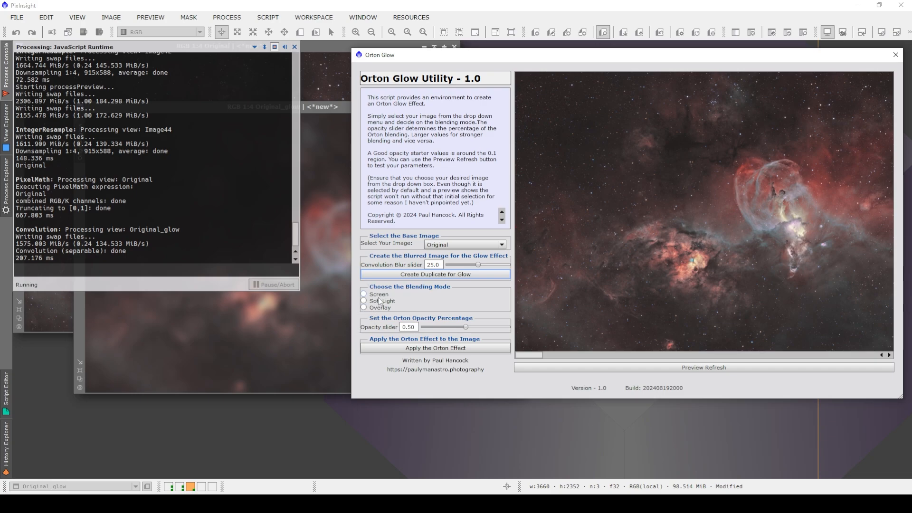
click(363, 294)
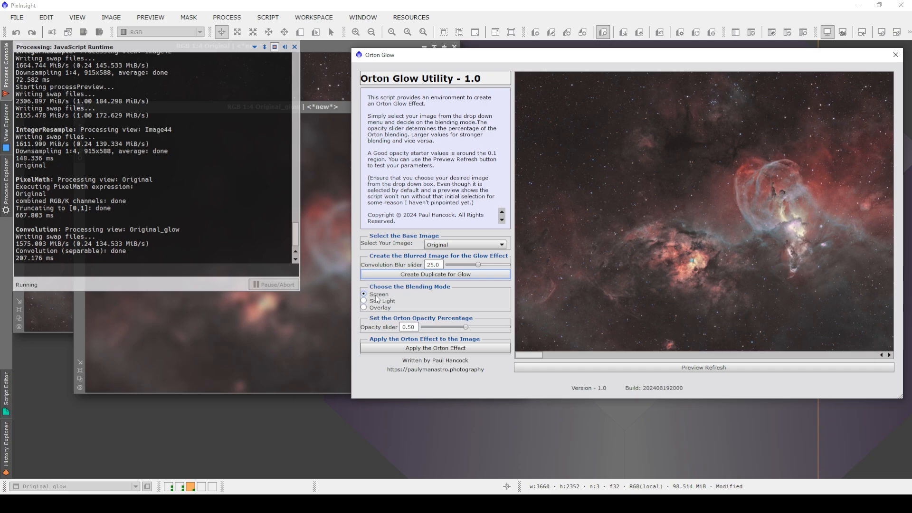
click(364, 307)
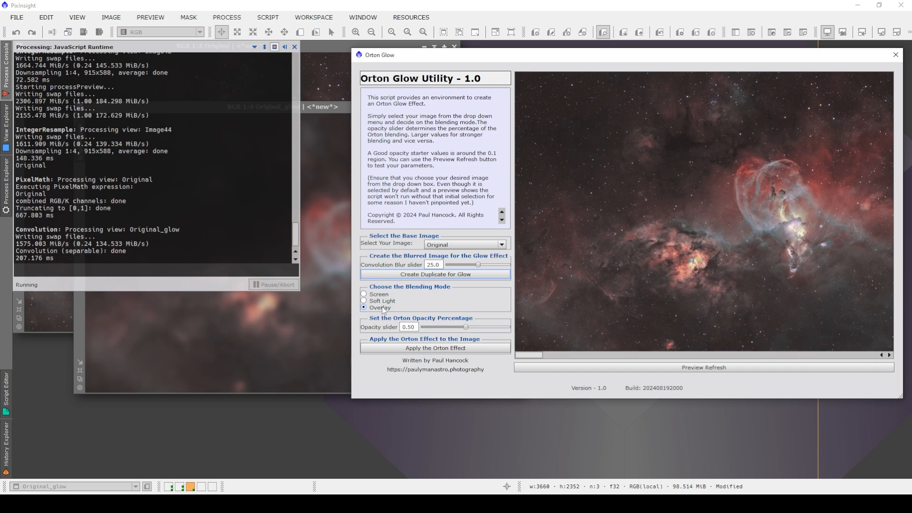
click(363, 294)
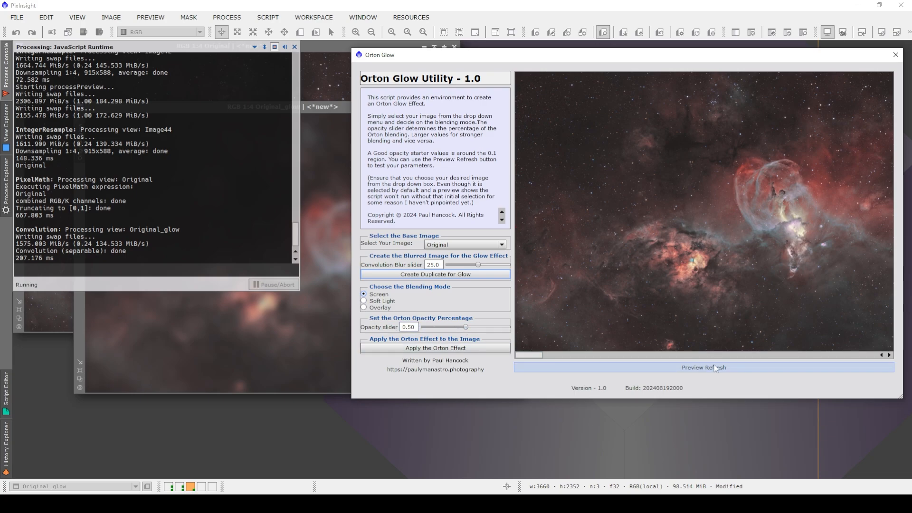
- Preview the Screen glow with opacity lowered to about 0.10, then select Soft Light
click(704, 367)
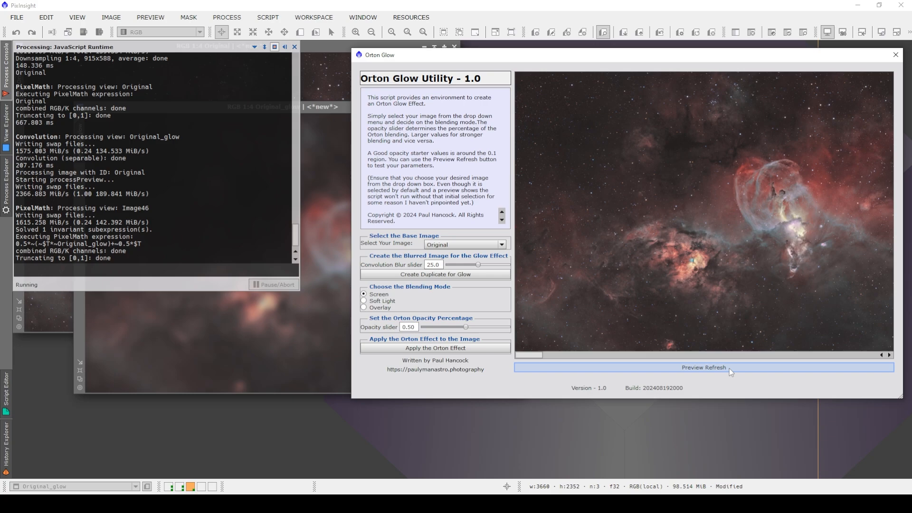
click(703, 367)
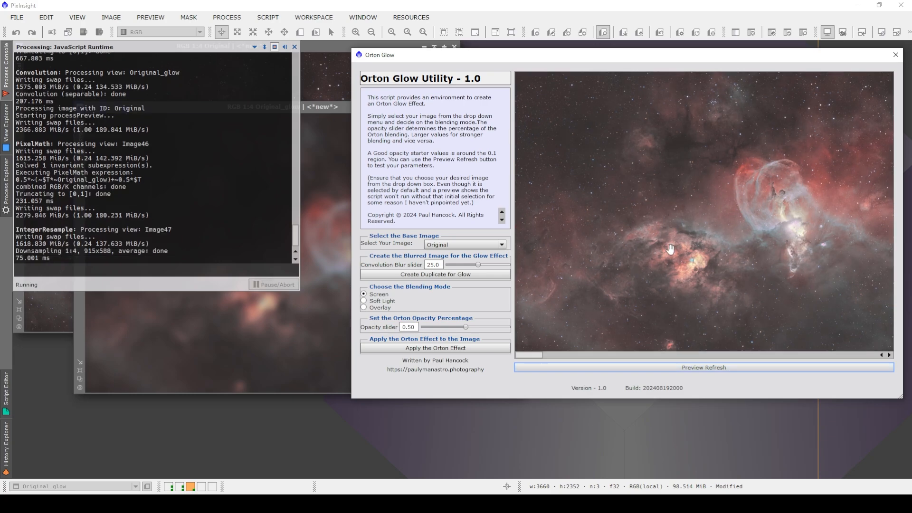
mouse_move(713, 209)
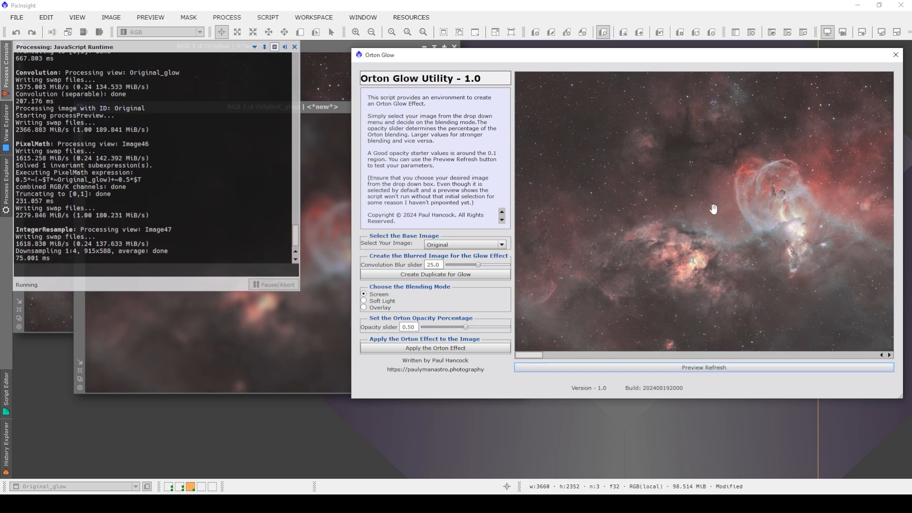
drag(466, 326, 459, 327)
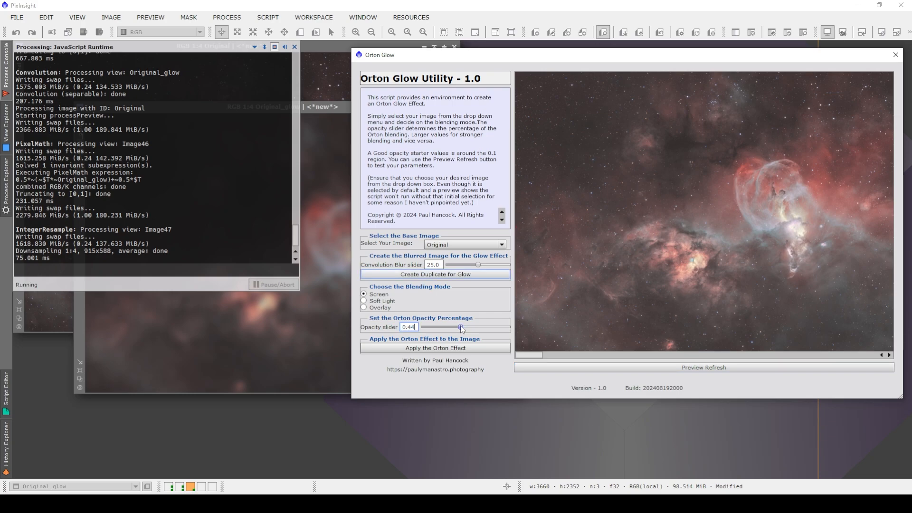
drag(460, 326, 440, 327)
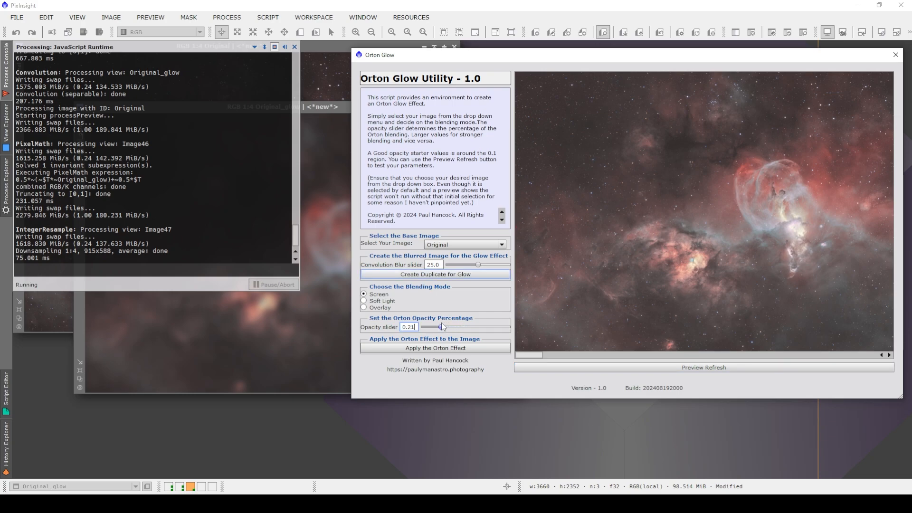
drag(441, 326, 430, 326)
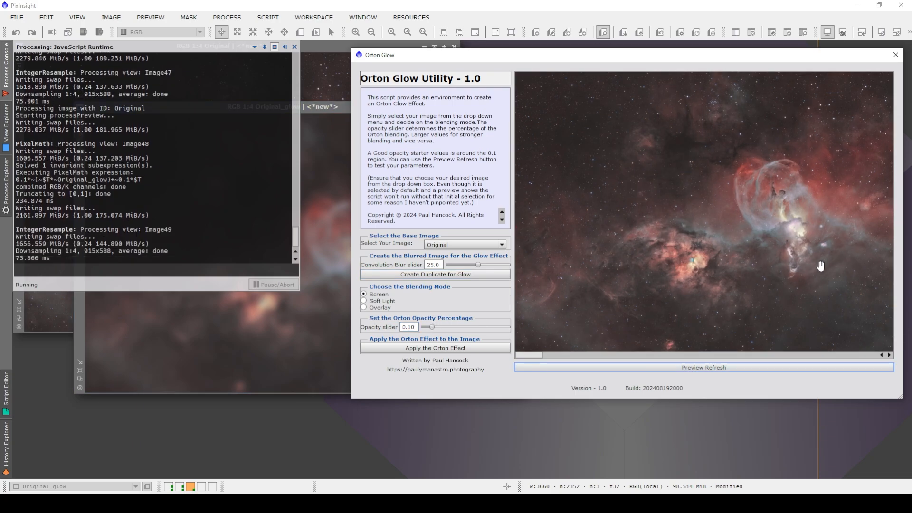
mouse_move(715, 348)
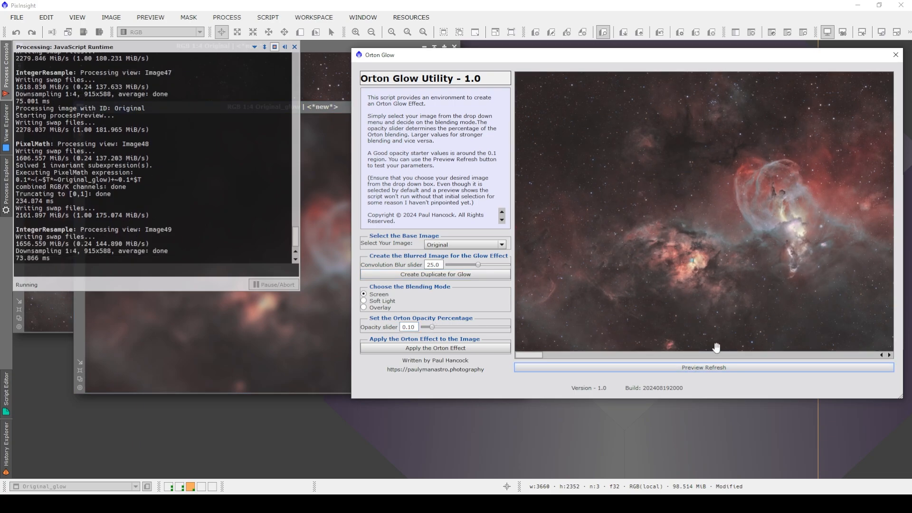
click(703, 367)
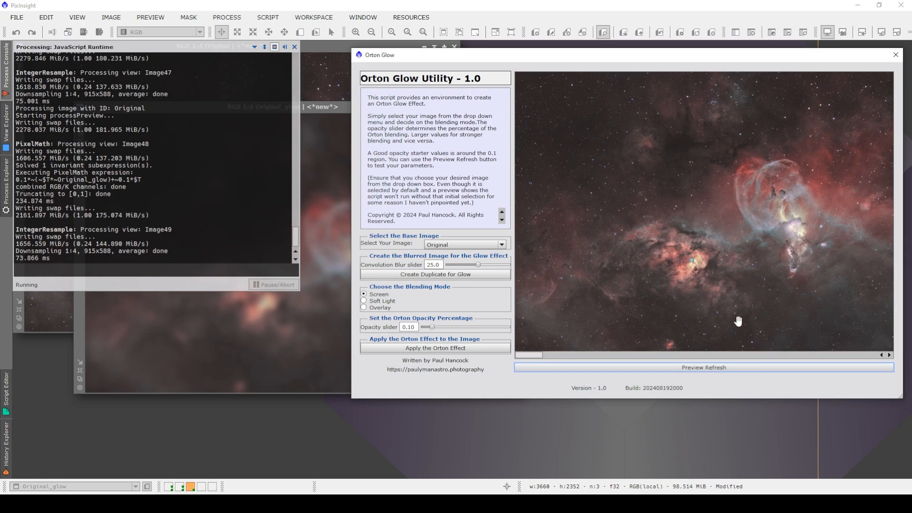
mouse_move(738, 304)
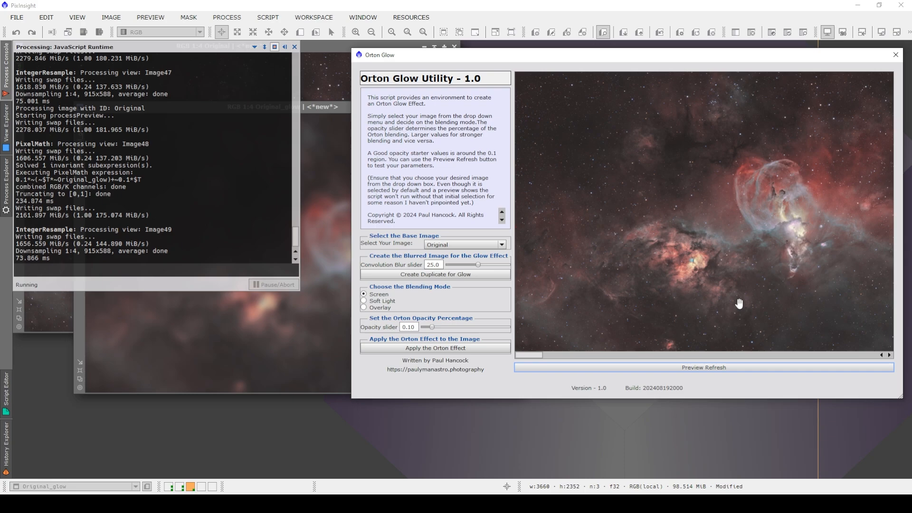
mouse_move(617, 294)
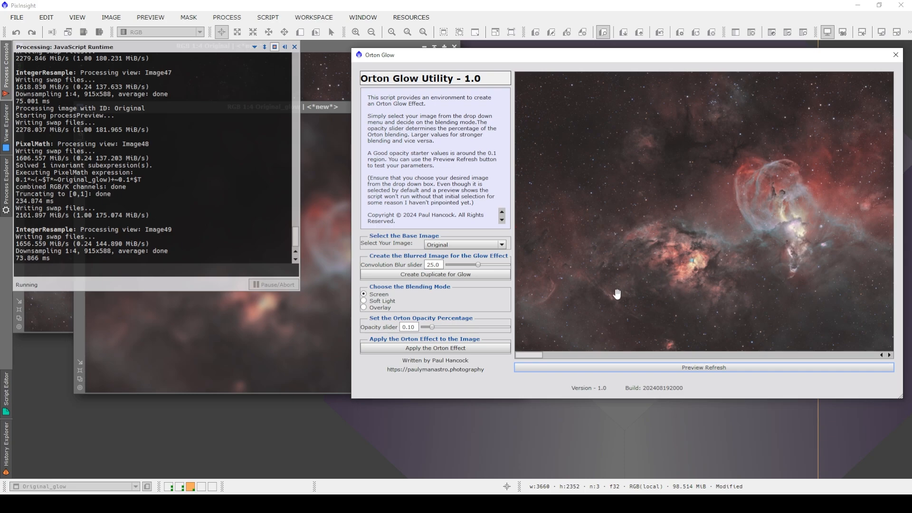
click(364, 300)
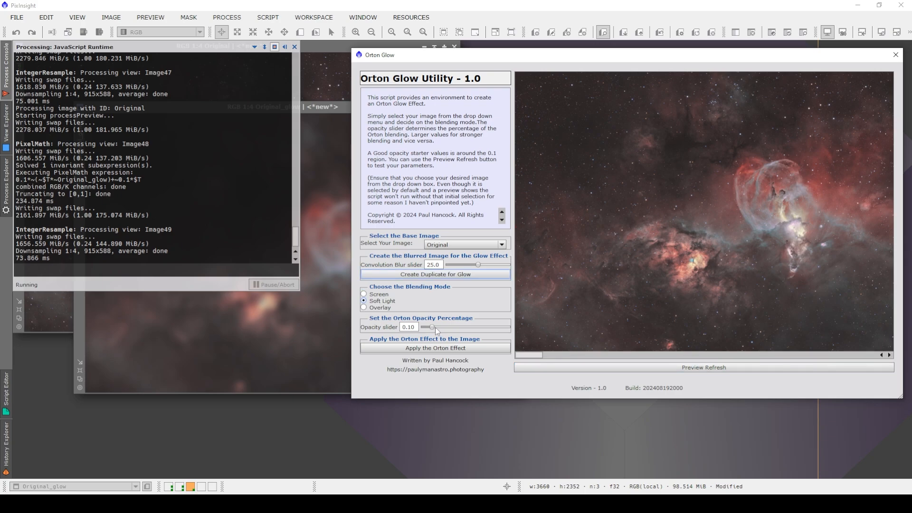
- Preview the glow with Soft Light and then Overlay blending, then reselect Screen
click(703, 367)
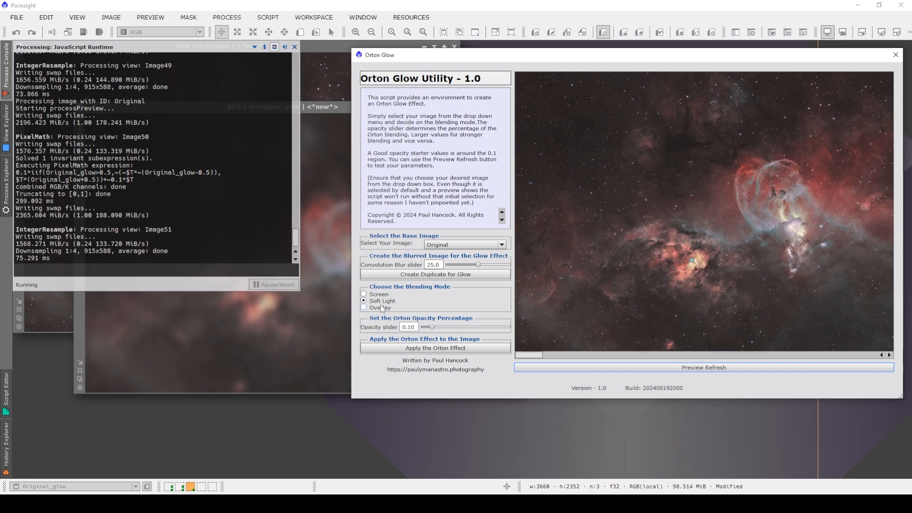
click(364, 307)
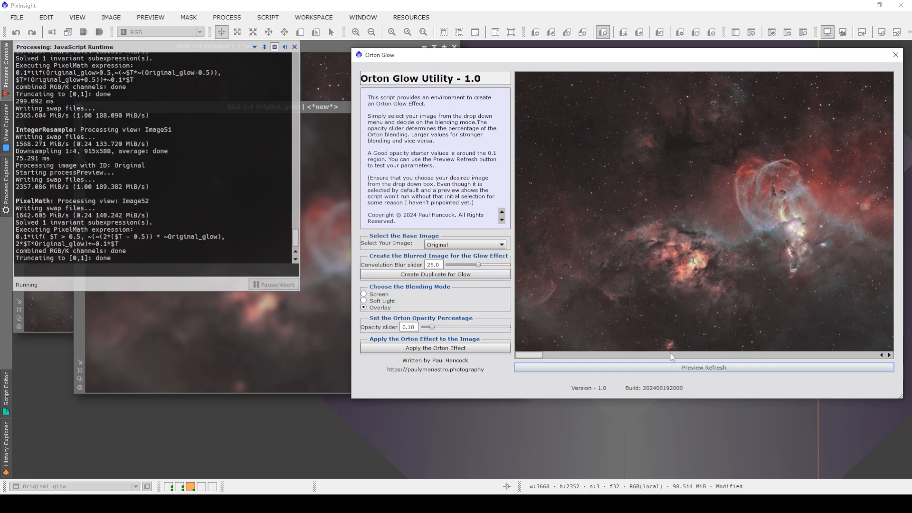
click(435, 348)
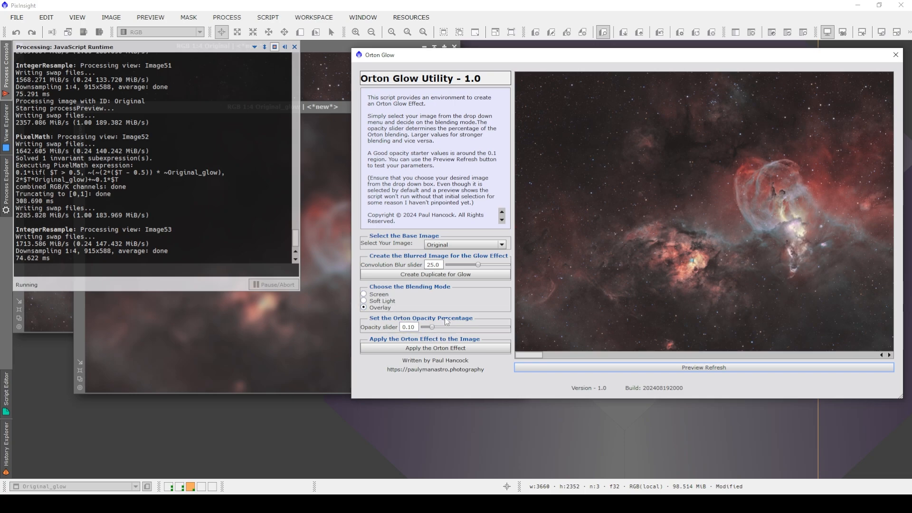
click(702, 367)
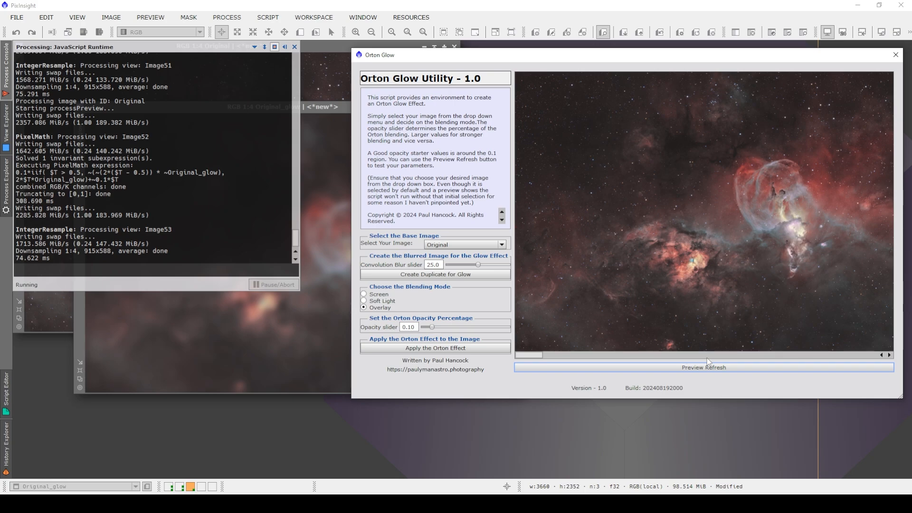
mouse_move(508, 355)
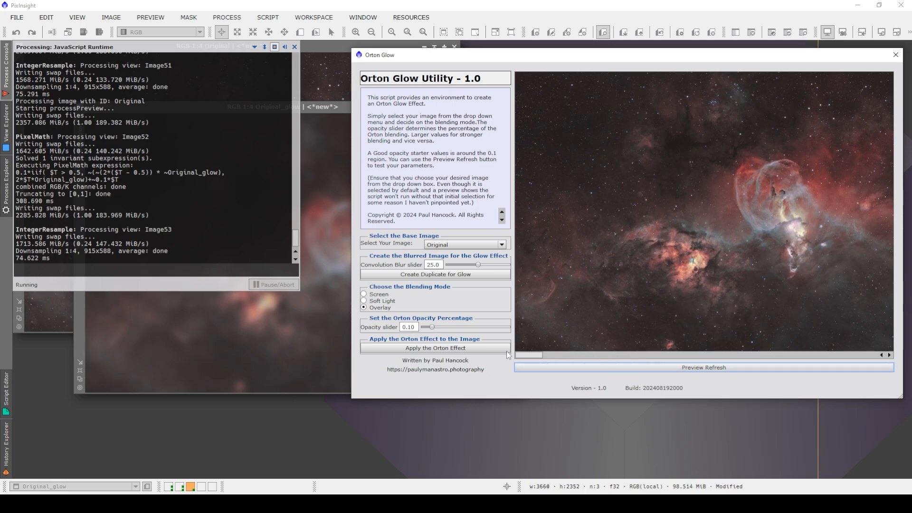
click(363, 294)
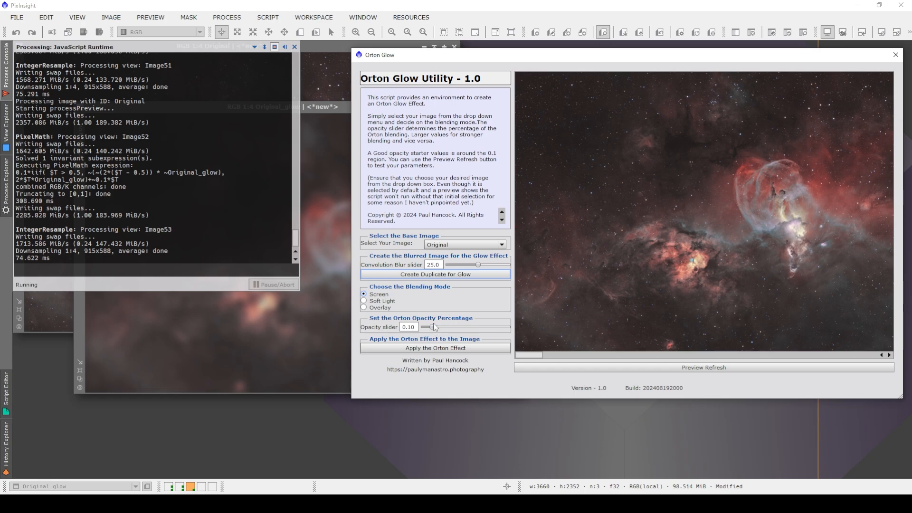
- Set glow opacity to 0.15, then close and discard the unsaved Original_glow duplicate
drag(432, 326, 435, 326)
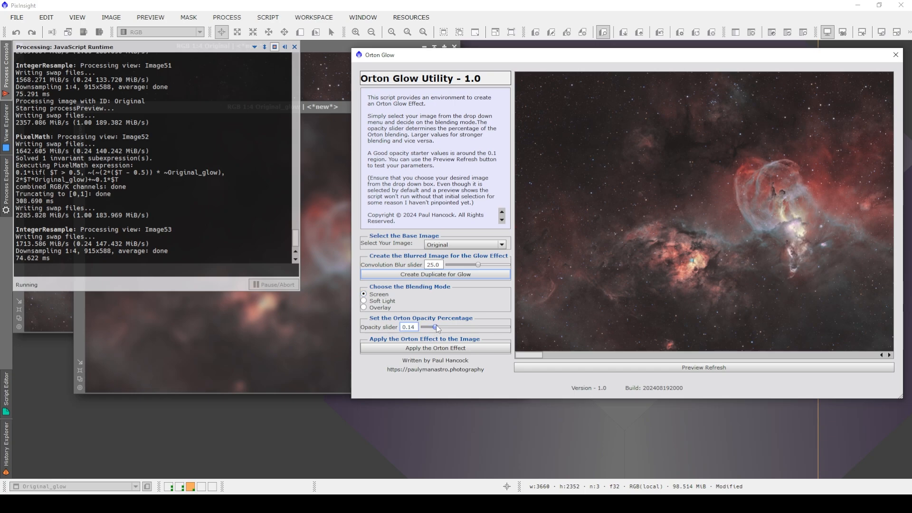
drag(433, 327, 436, 327)
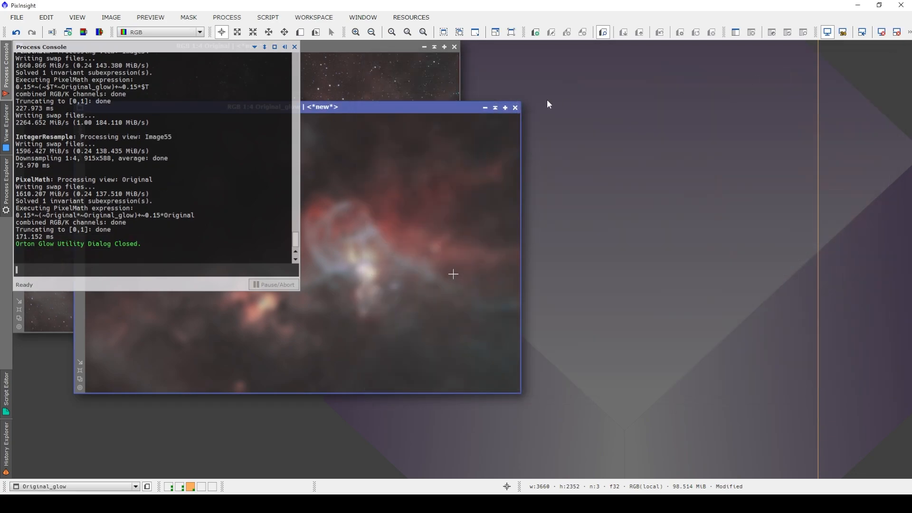
click(516, 108)
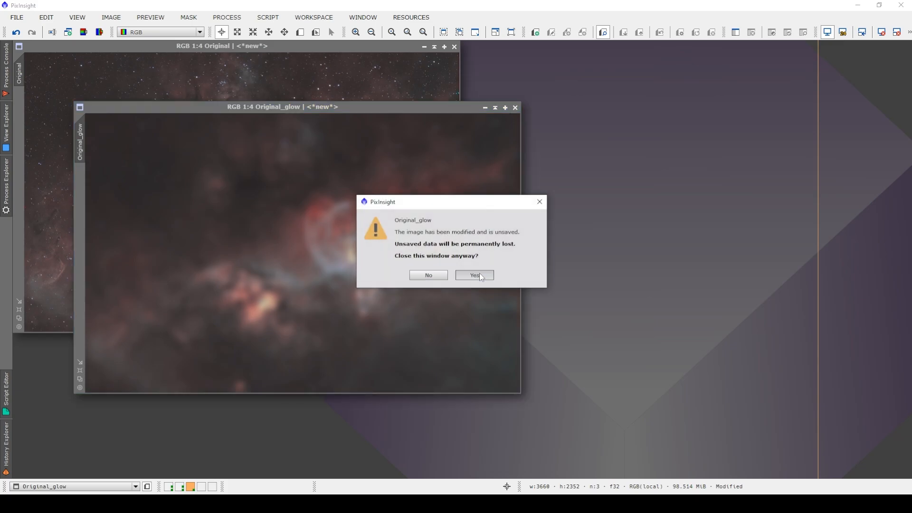
click(474, 274)
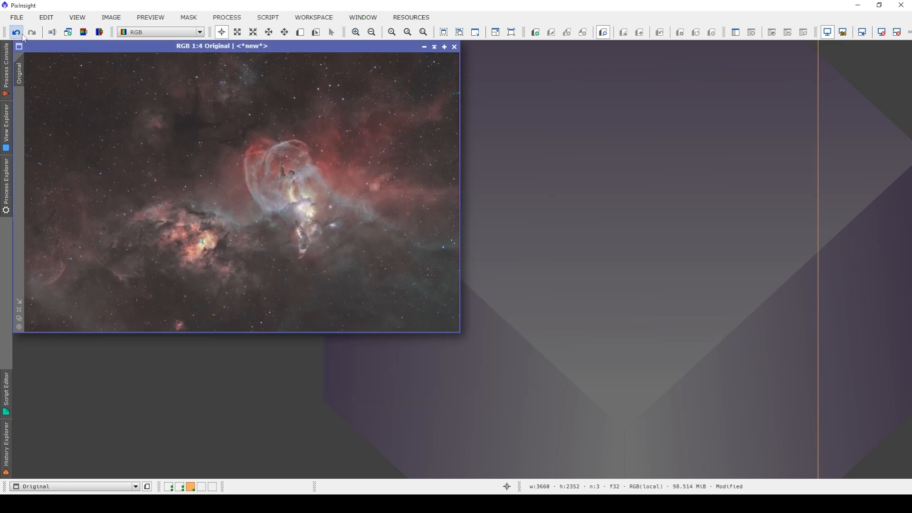
click(32, 31)
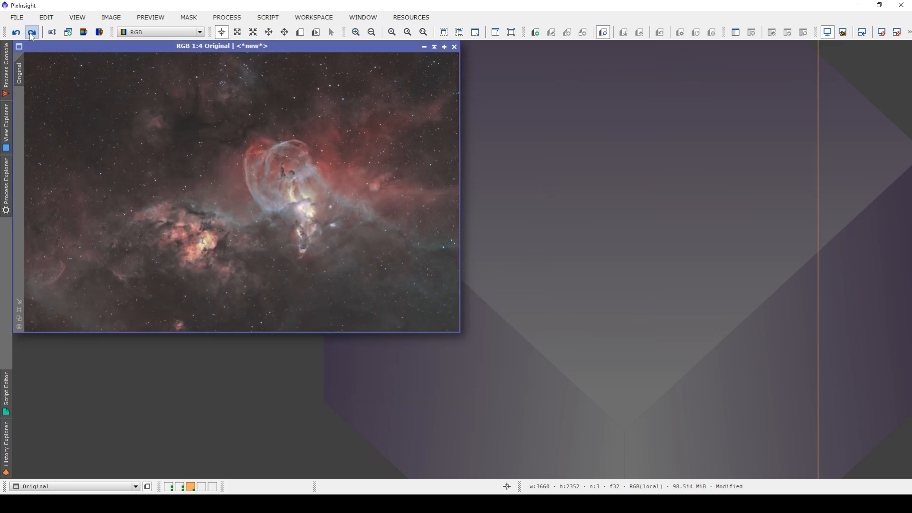
click(34, 32)
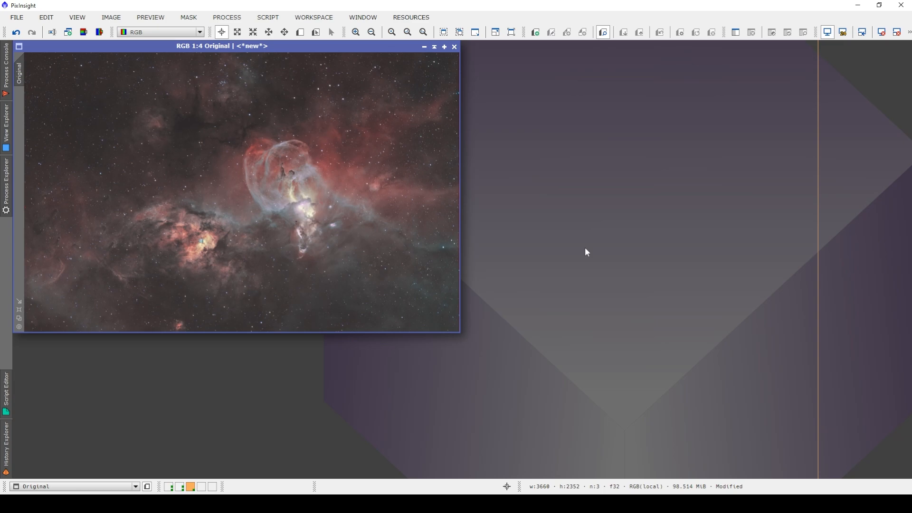
mouse_move(610, 223)
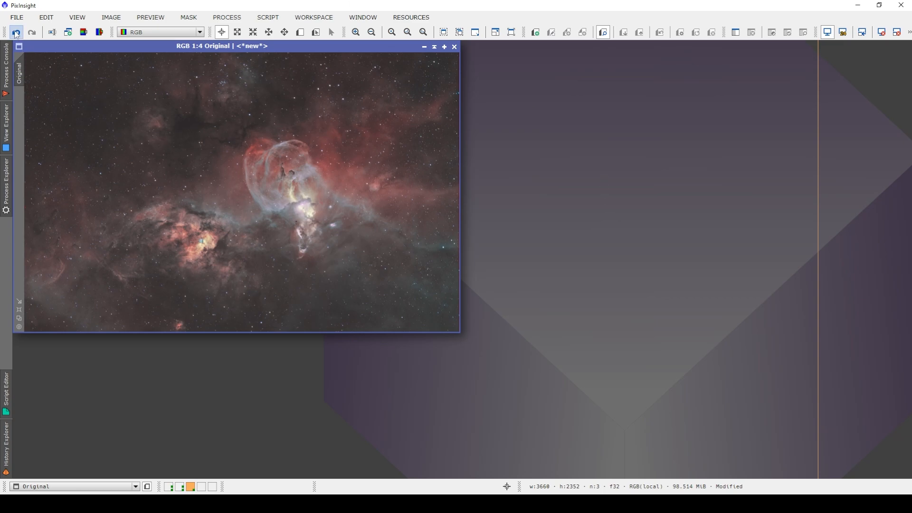
mouse_move(18, 33)
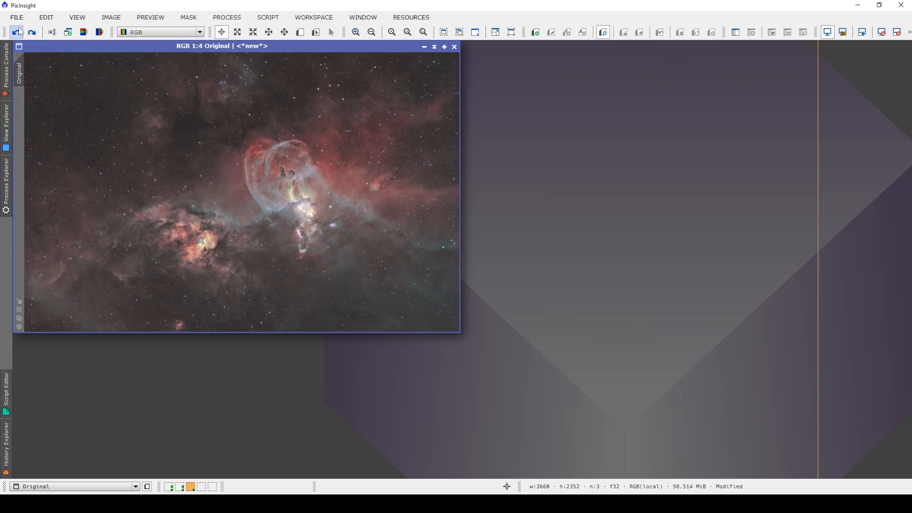
mouse_move(15, 32)
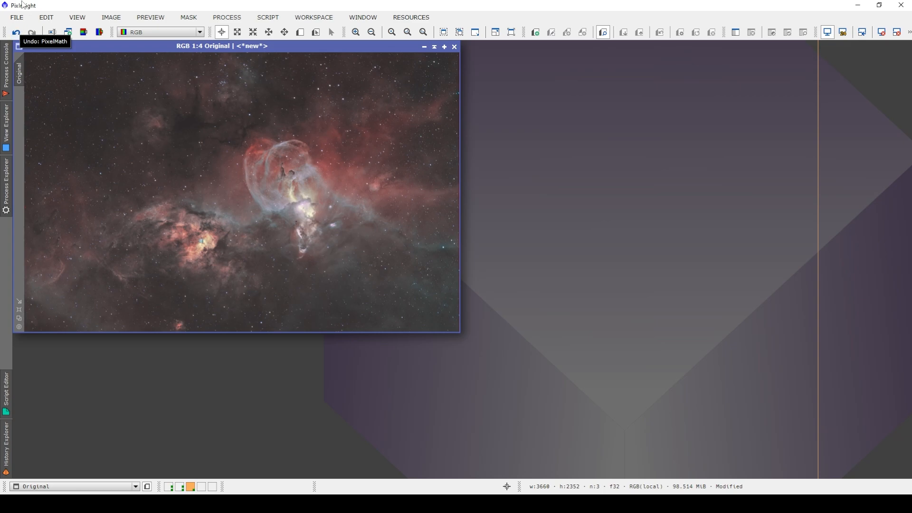
mouse_move(205, 215)
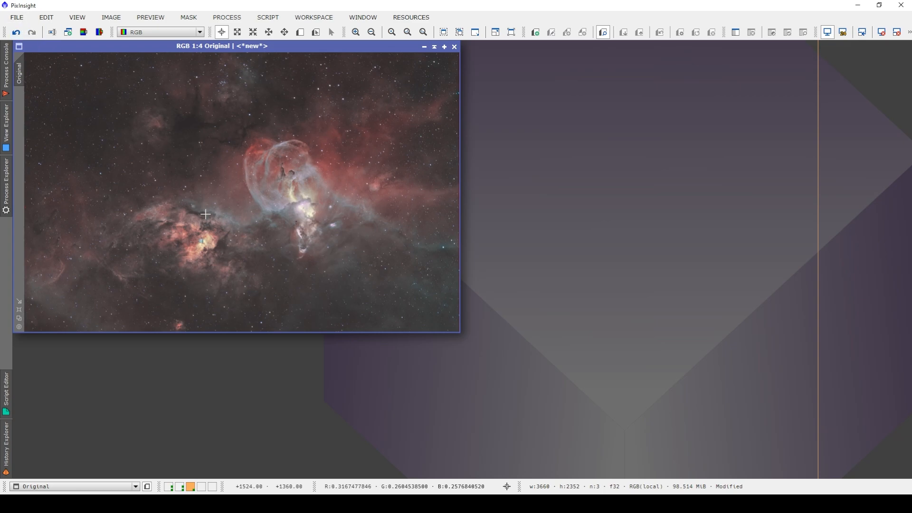
mouse_move(173, 154)
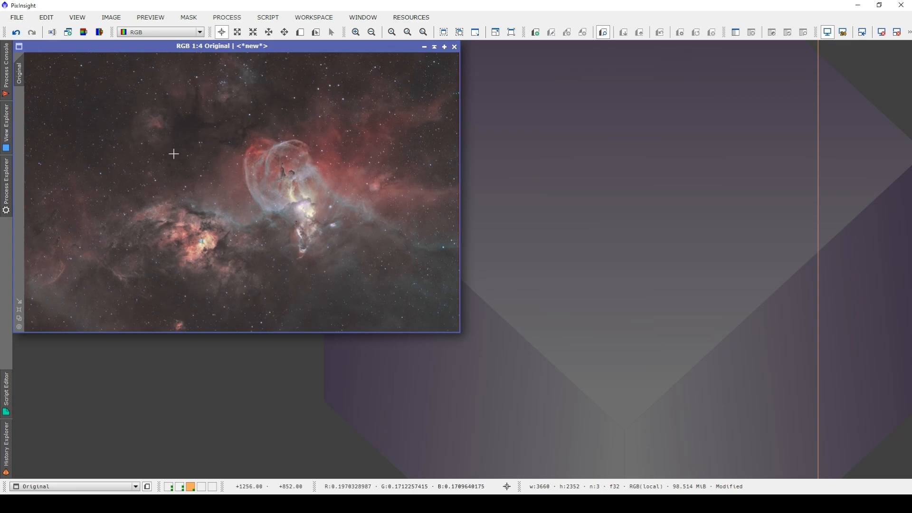
mouse_move(273, 182)
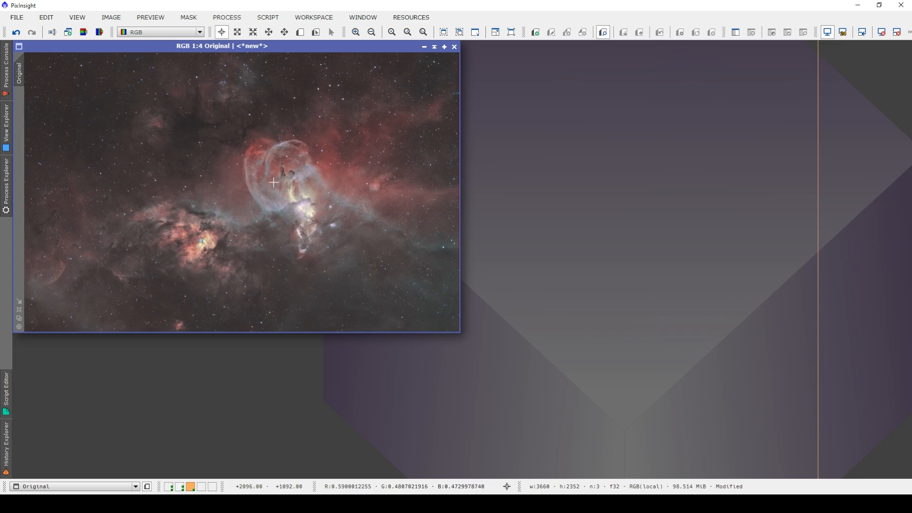
mouse_move(213, 194)
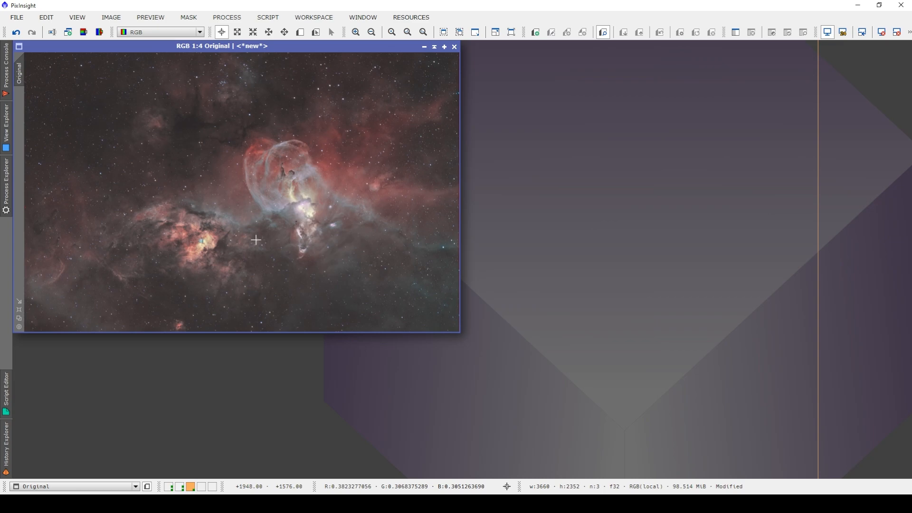
mouse_move(262, 242)
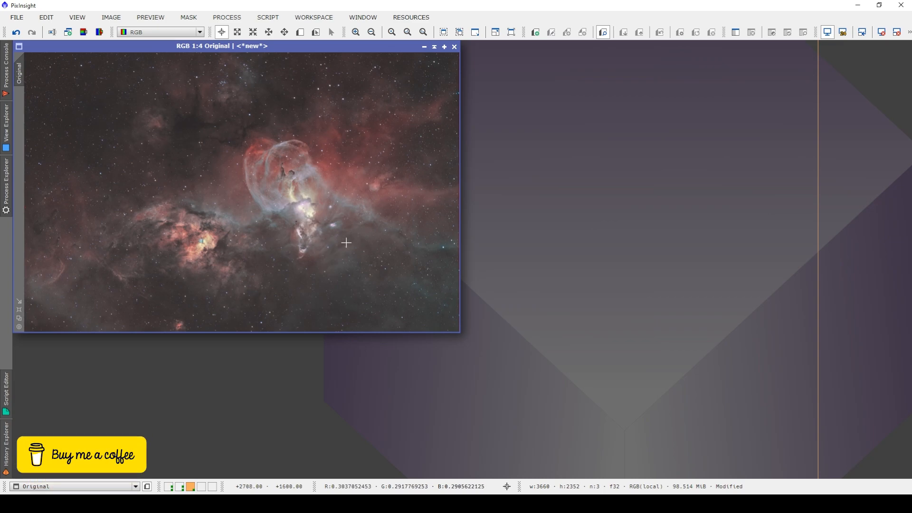
mouse_move(437, 273)
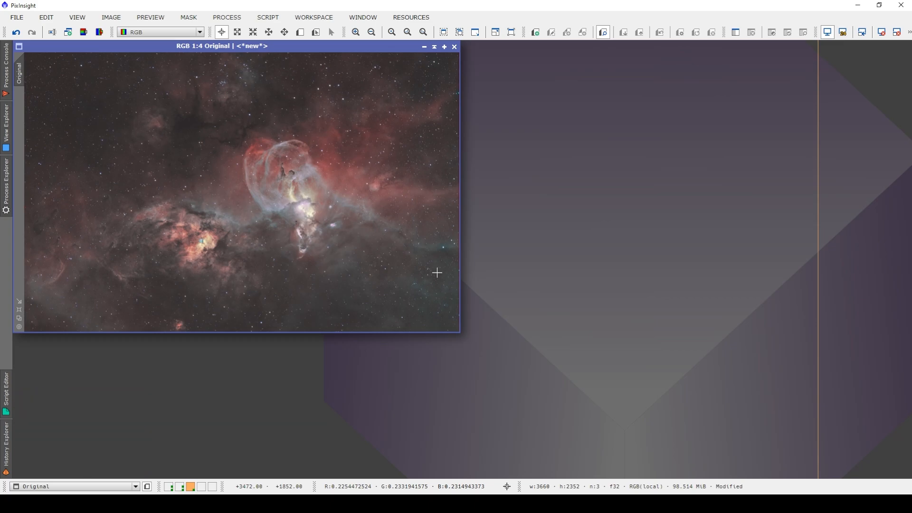